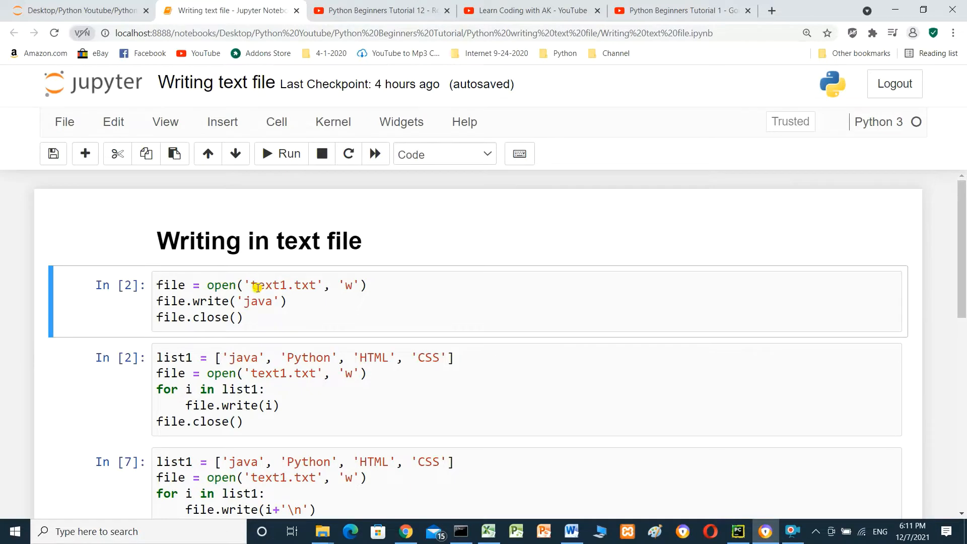
mouse_move(311, 276)
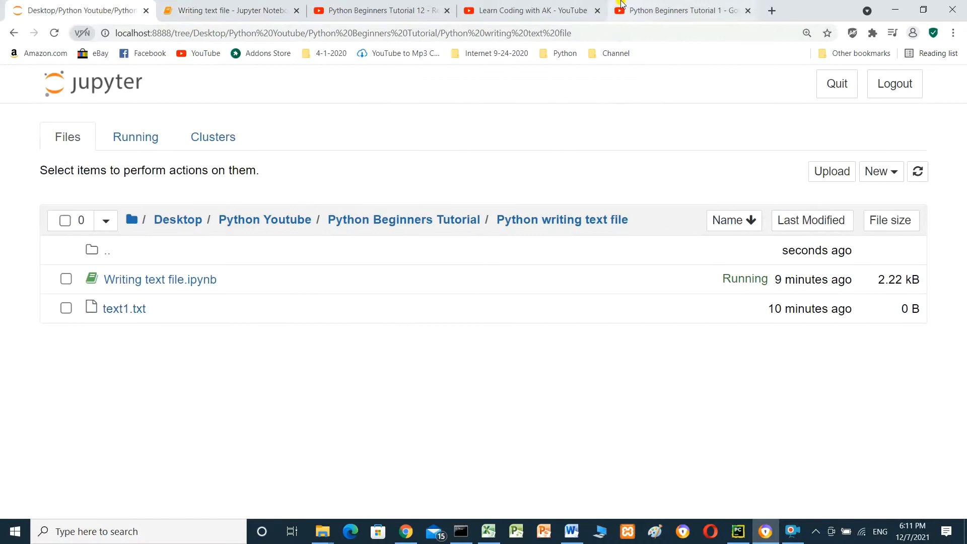
- Close the unrelated YouTube and Google pages, keeping the folder listing and notebook open
left_click(446, 10)
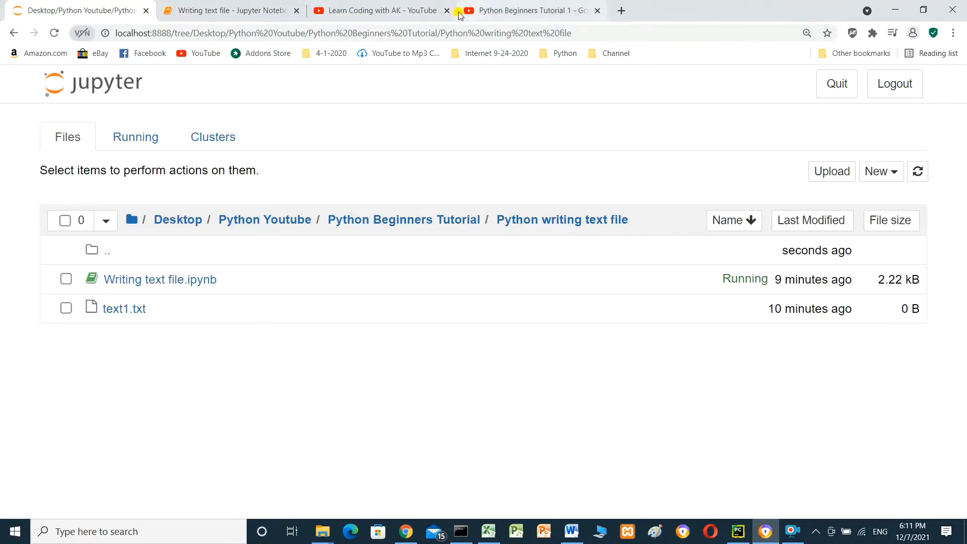
left_click(446, 10)
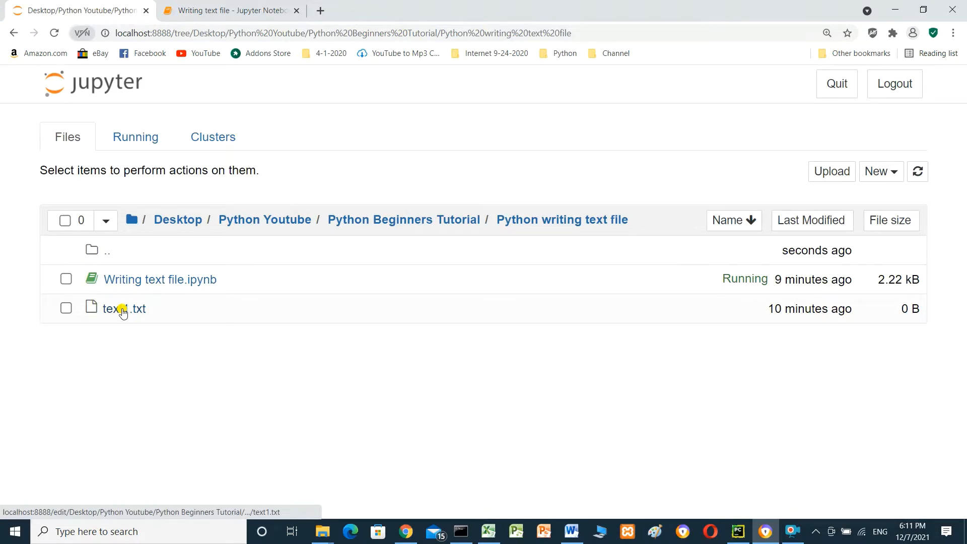
left_click(123, 308)
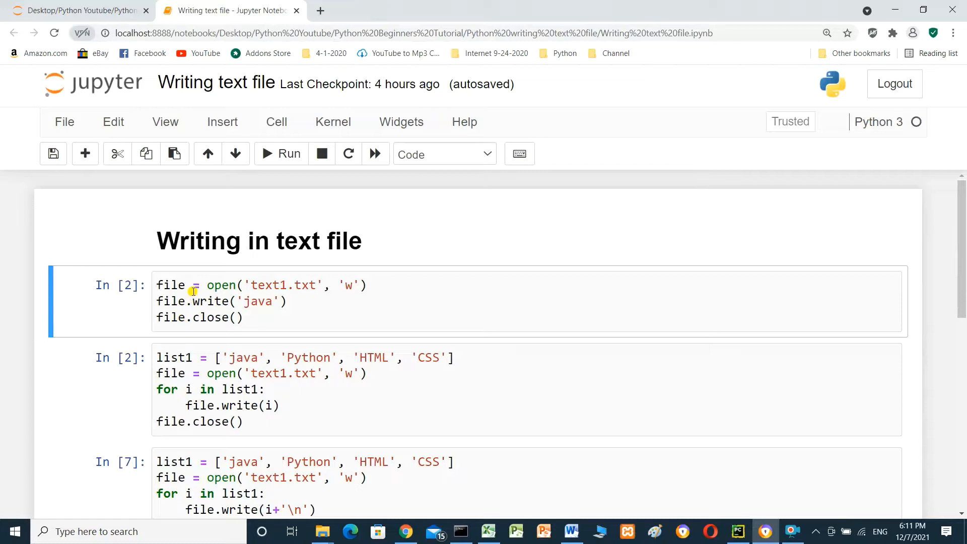
mouse_move(333, 293)
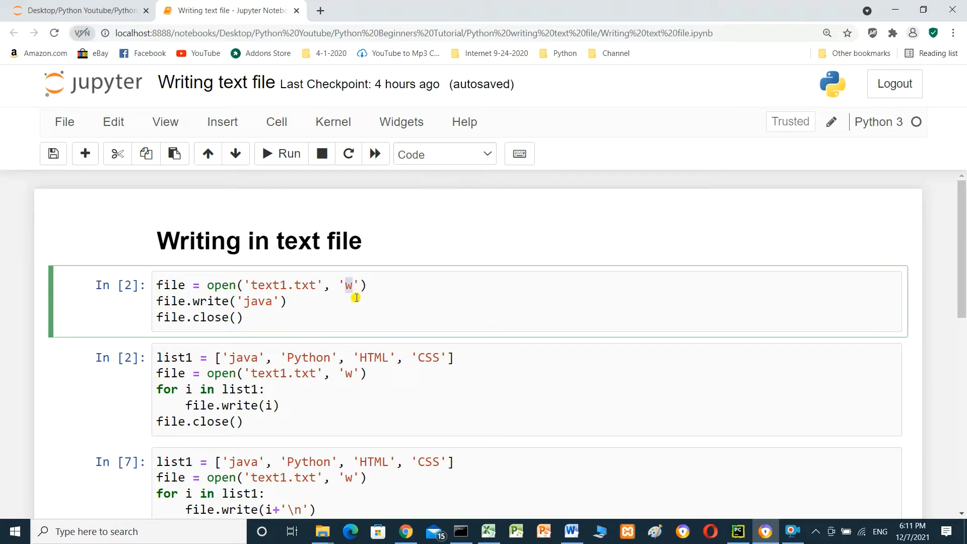
mouse_move(297, 295)
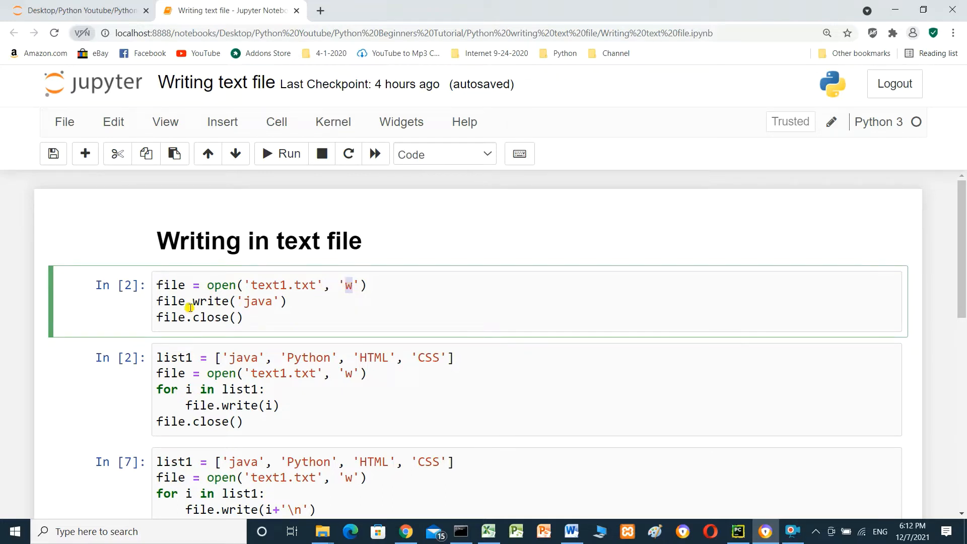
mouse_move(263, 306)
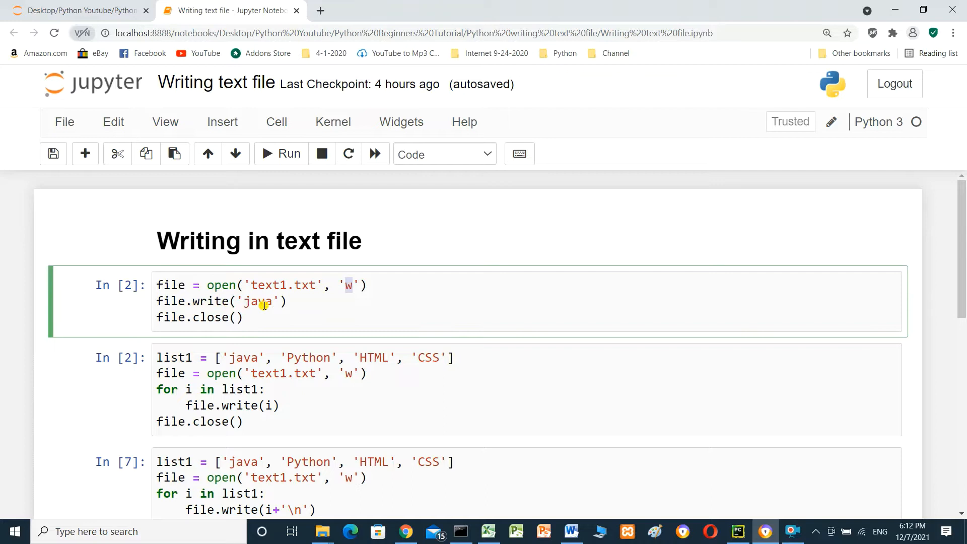
mouse_move(197, 302)
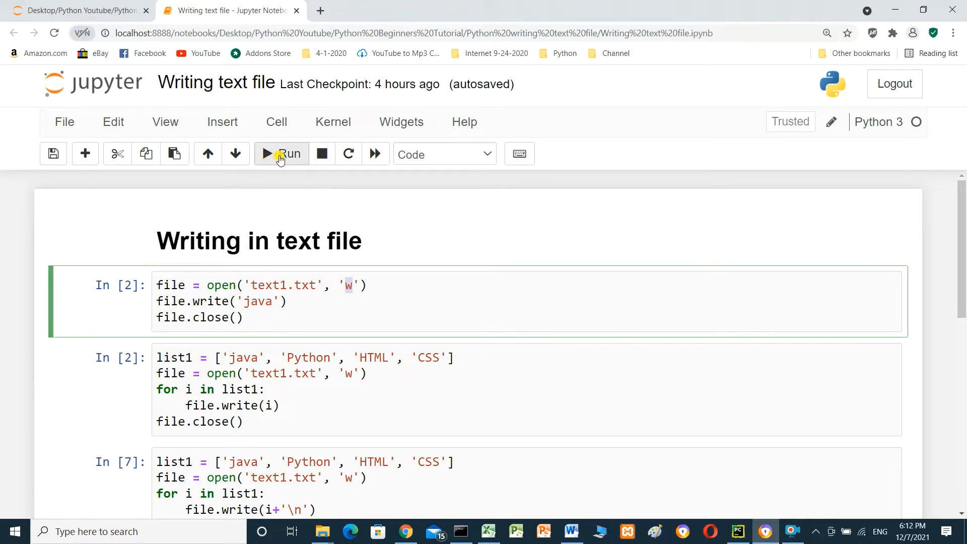
- Run the first cell so text1.txt is overwritten with the word java
left_click(281, 153)
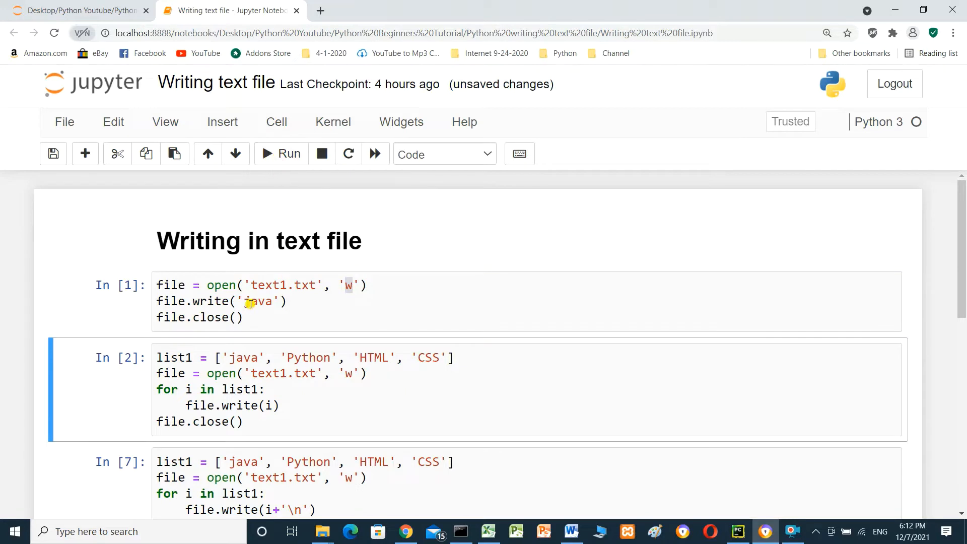
left_click(74, 10)
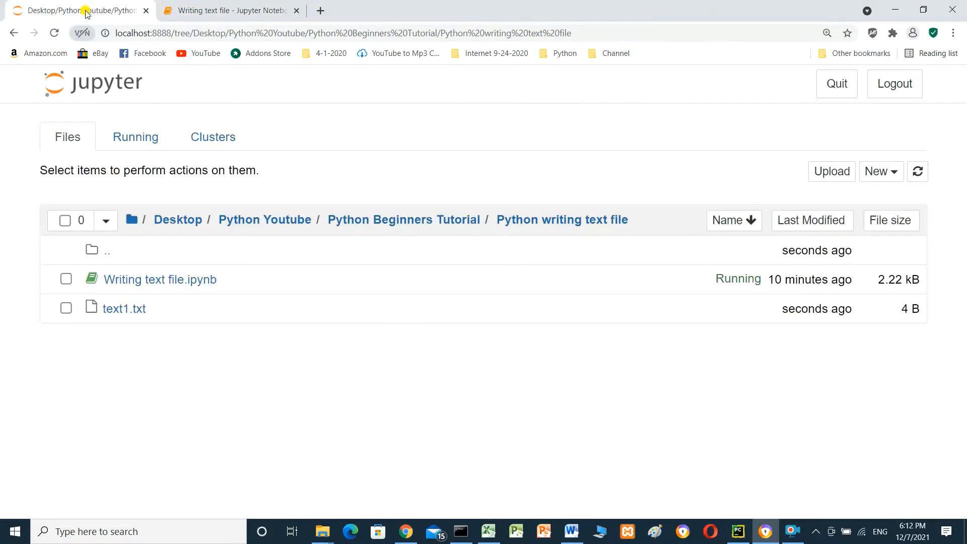
left_click(123, 308)
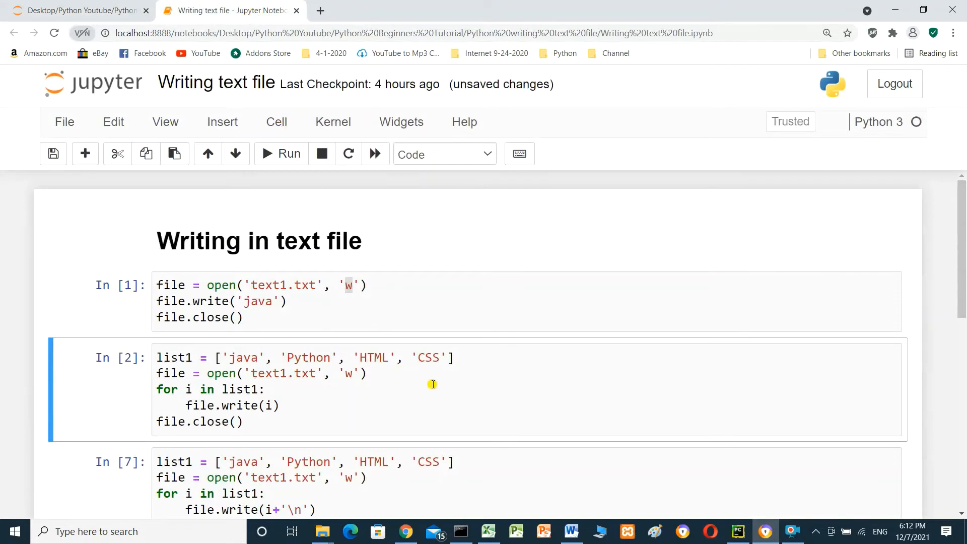
- Run the loop cell writing the four languages without newlines and view text1.txt at 17 B
scroll("down", 3)
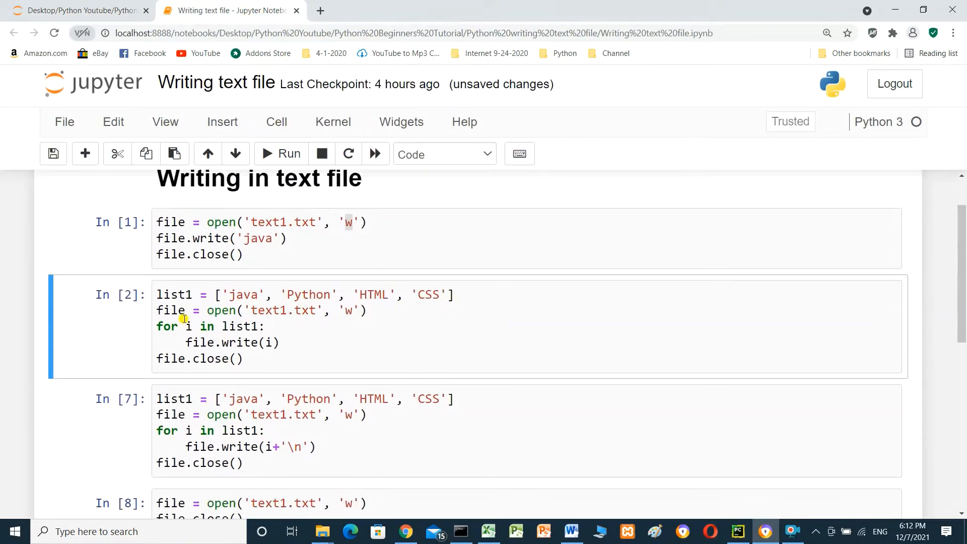
mouse_move(208, 296)
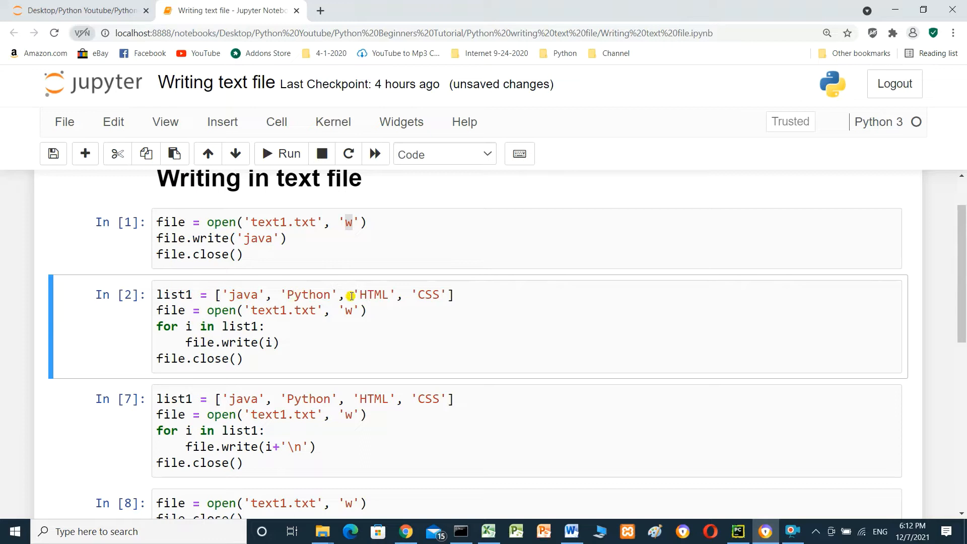
mouse_move(446, 295)
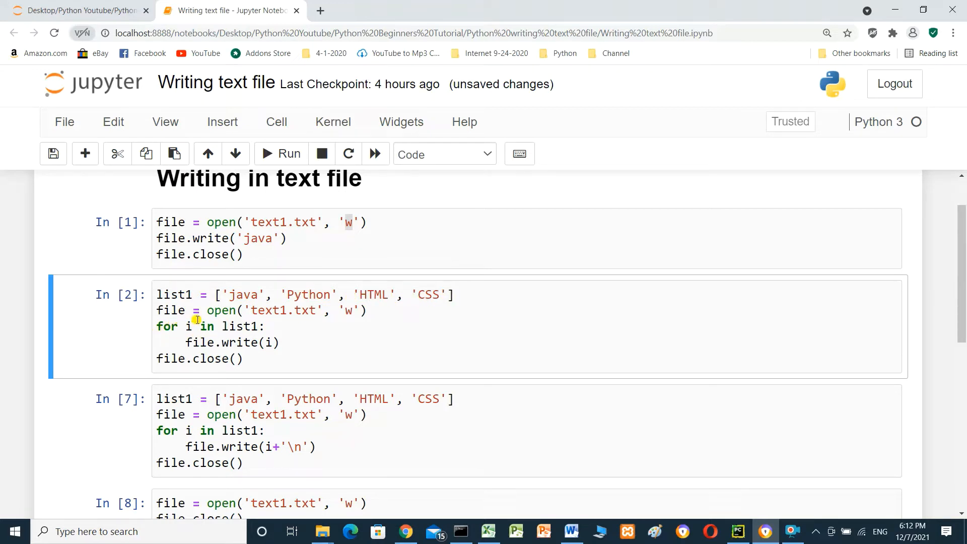
mouse_move(285, 310)
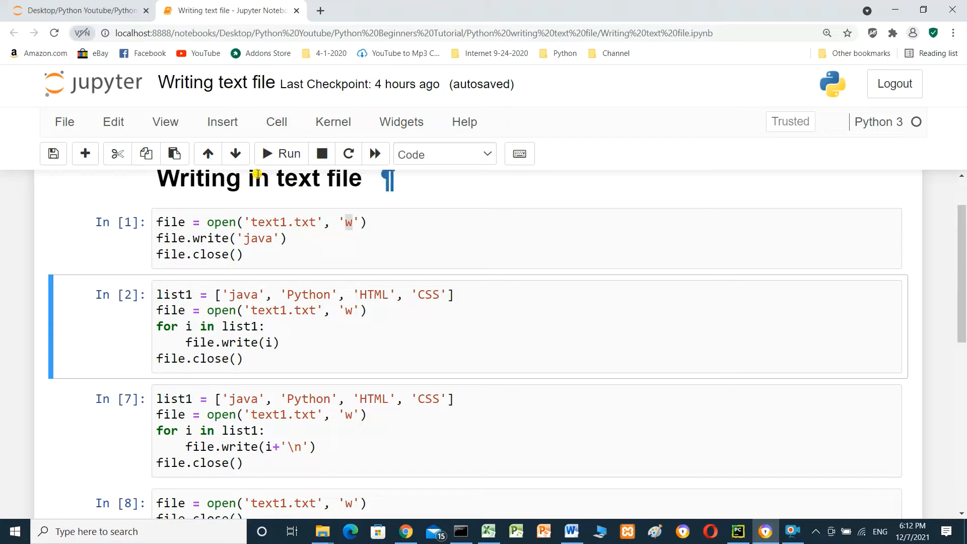
left_click(281, 153)
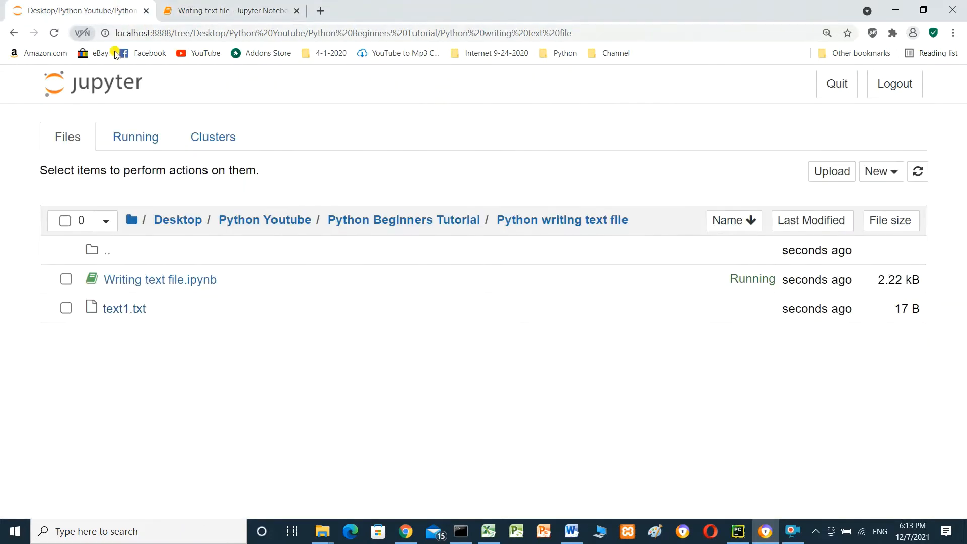
- View text1.txt reading javaPythonHTMLCSS on one line, then close the viewer
left_click(124, 309)
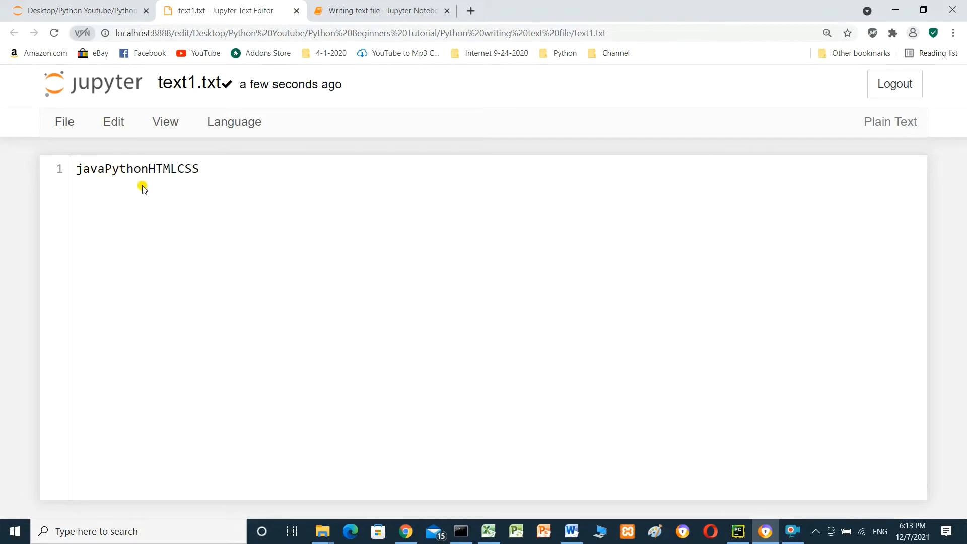
mouse_move(189, 187)
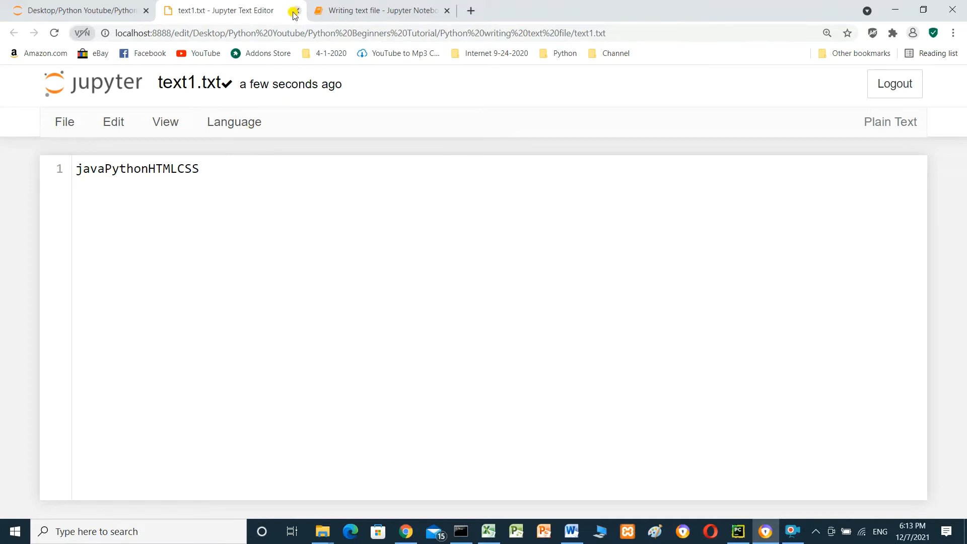
left_click(294, 10)
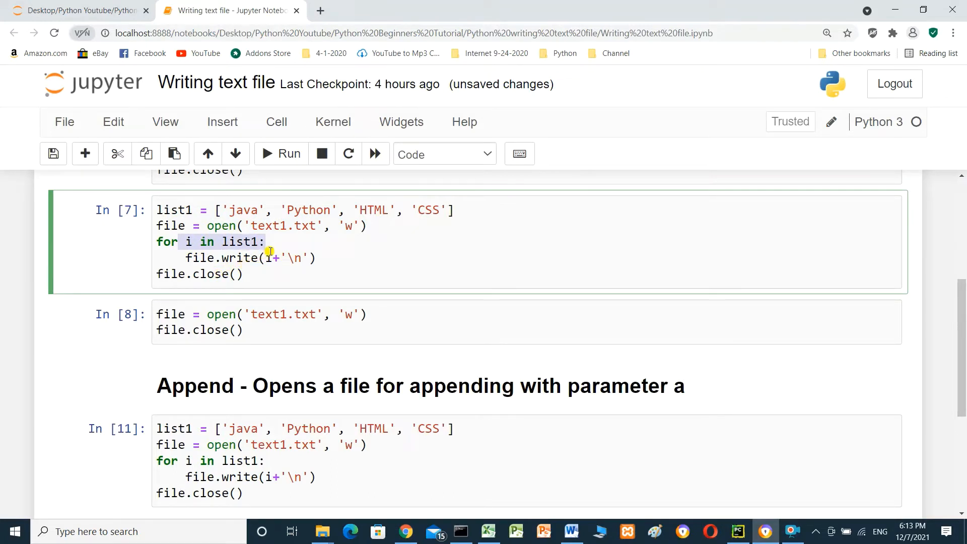
mouse_move(413, 209)
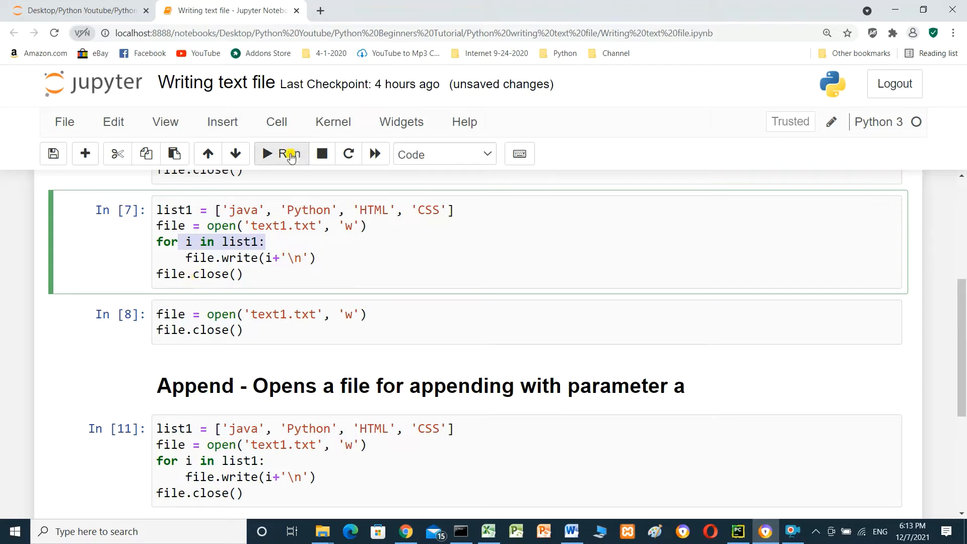
- Run the file.write(i+'\n') loop cell so each language sits on its own line (25 B)
left_click(287, 153)
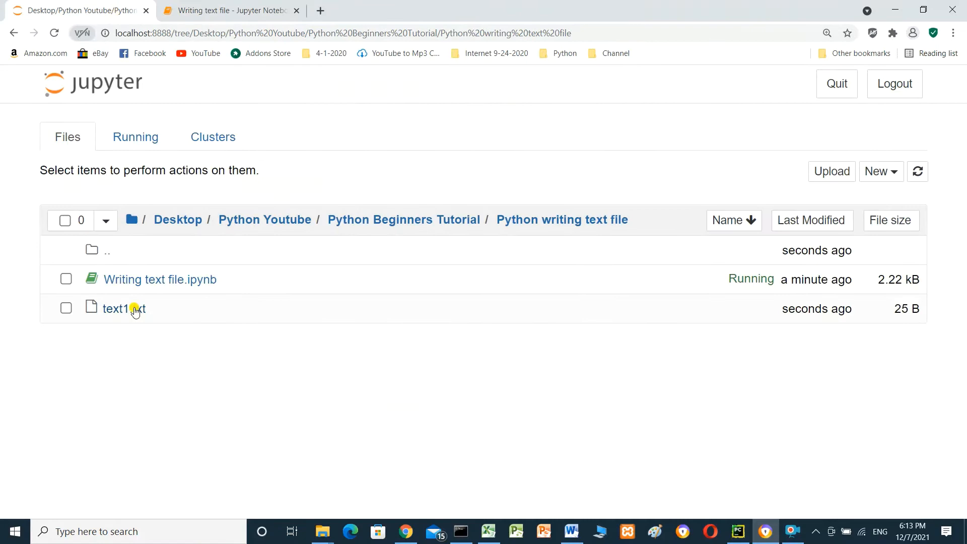
- Return from the folder listing to the Writing text file notebook
left_click(122, 308)
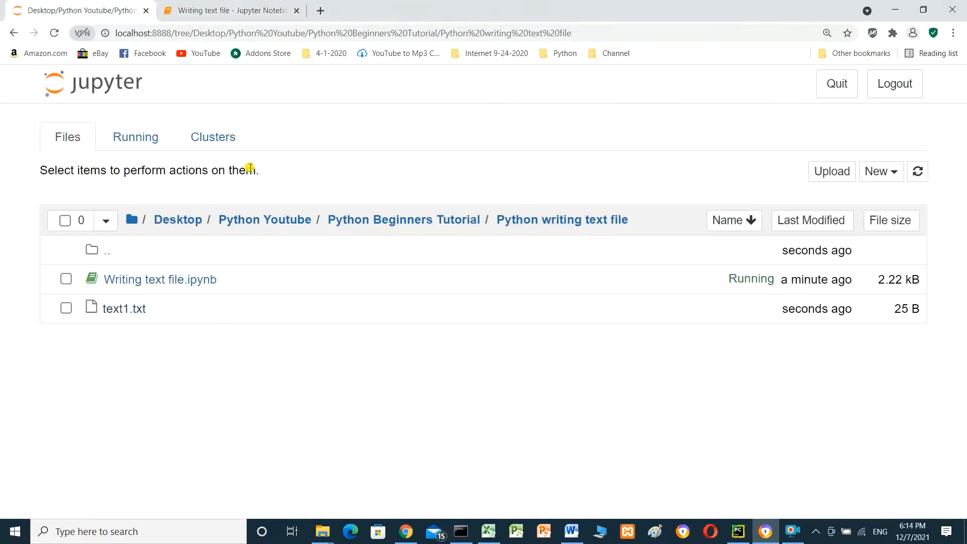
left_click(232, 10)
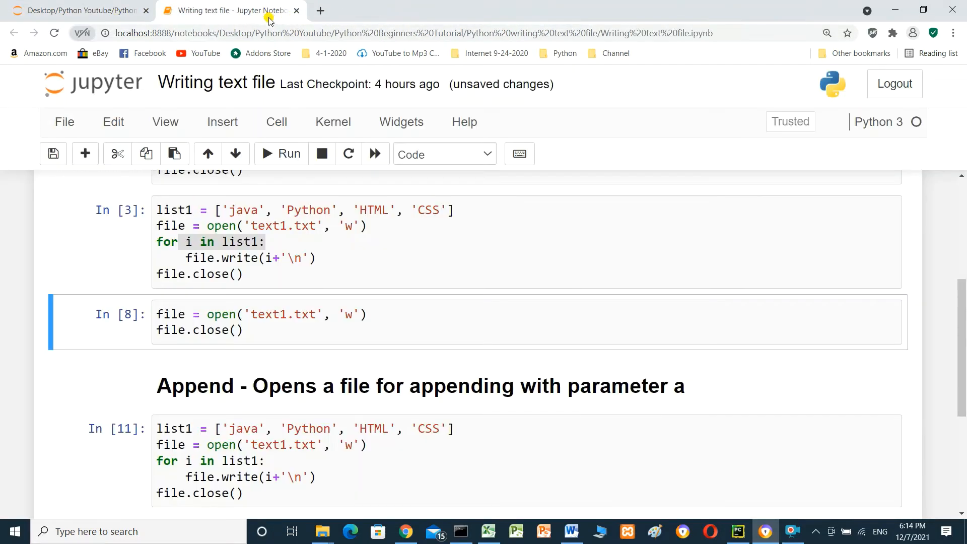
scroll("down", 3)
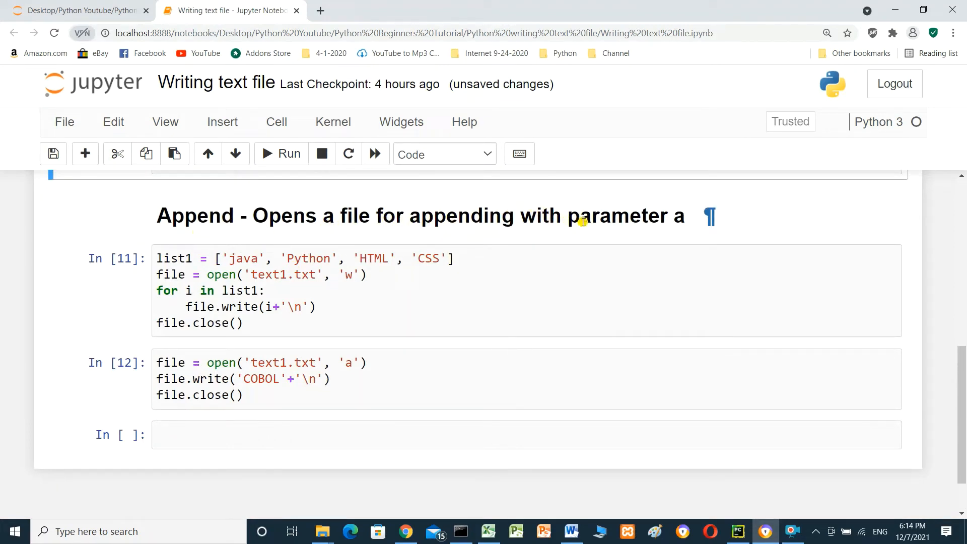
mouse_move(481, 248)
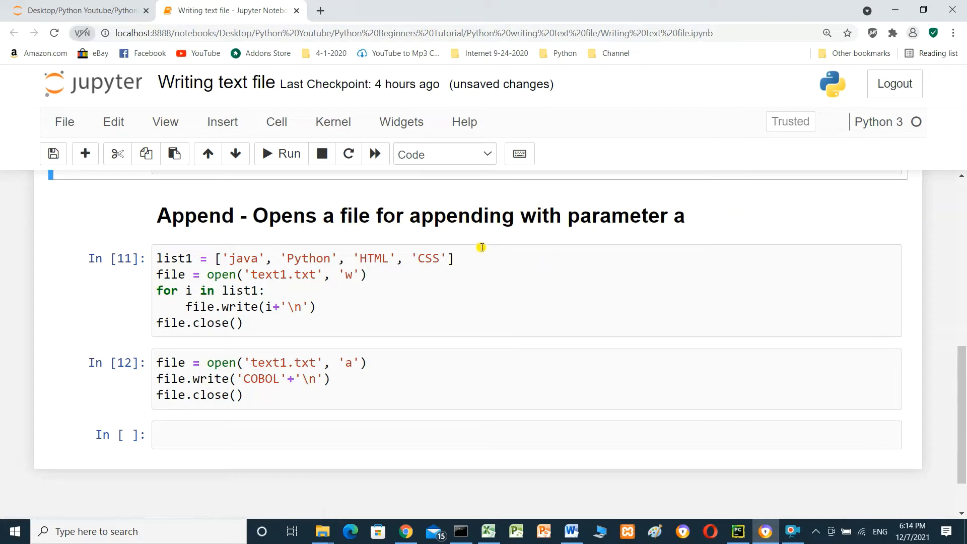
scroll("up", 3)
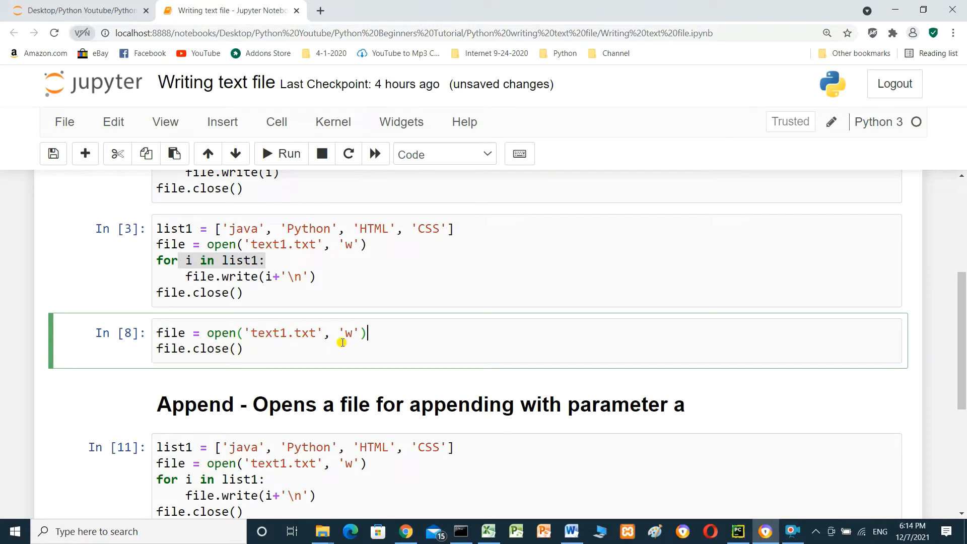
mouse_move(319, 344)
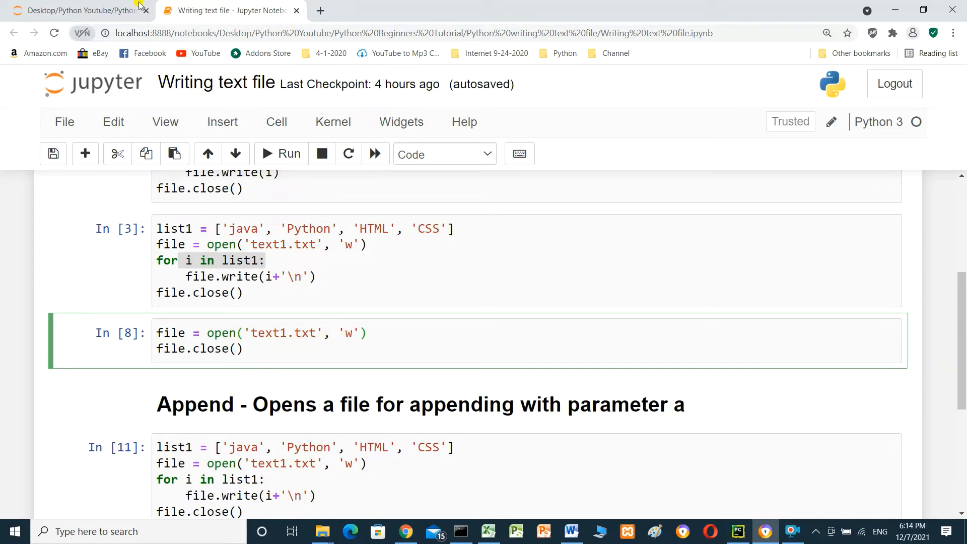
- Check the four lines currently in text1.txt and close its viewer
left_click(74, 10)
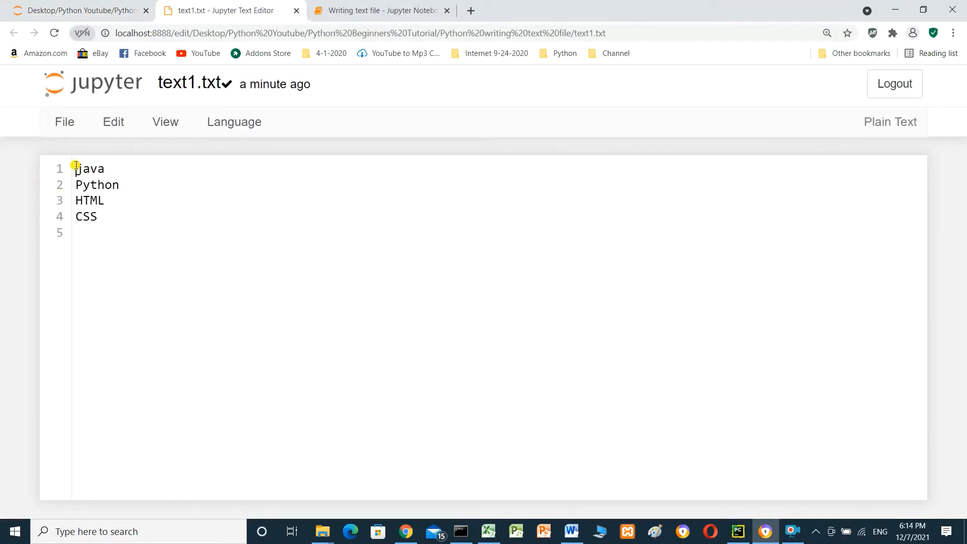
key("ctrl+a")
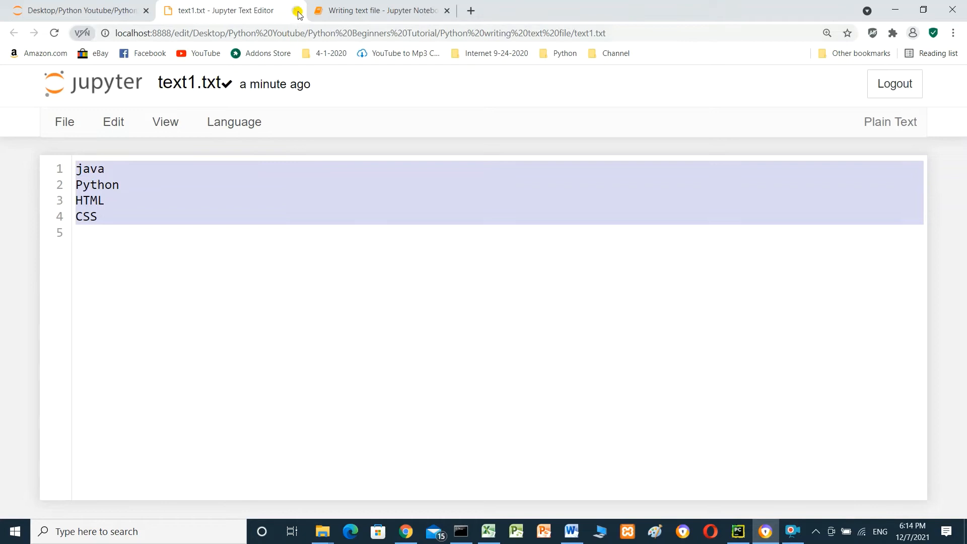
left_click(296, 10)
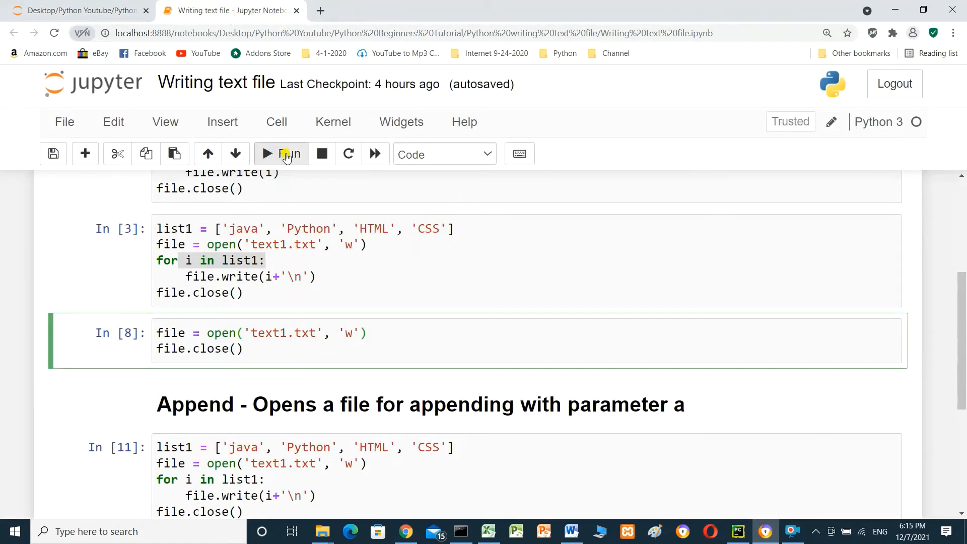
- Run the open('text1.txt','w')/close() cell, see the file emptied to 0 B, and return to the notebook
left_click(280, 153)
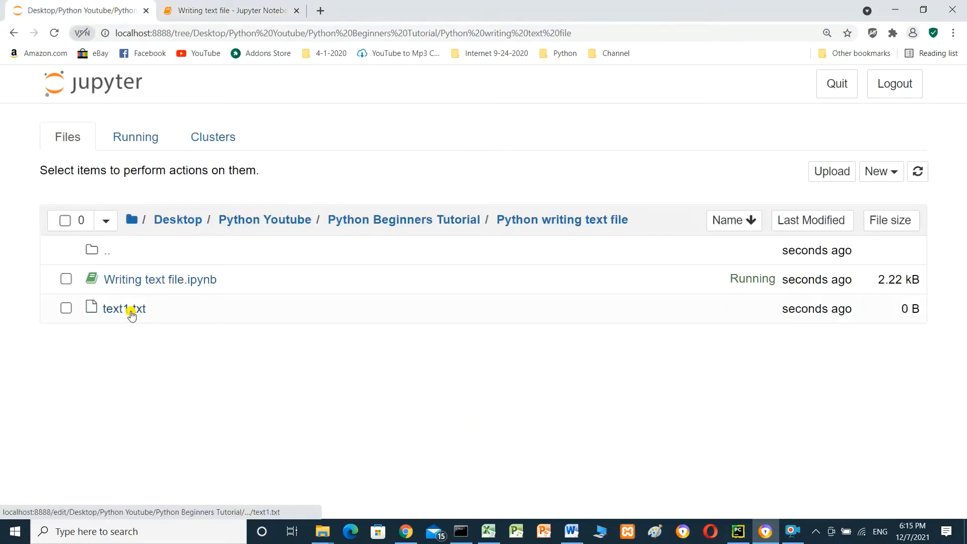
left_click(122, 308)
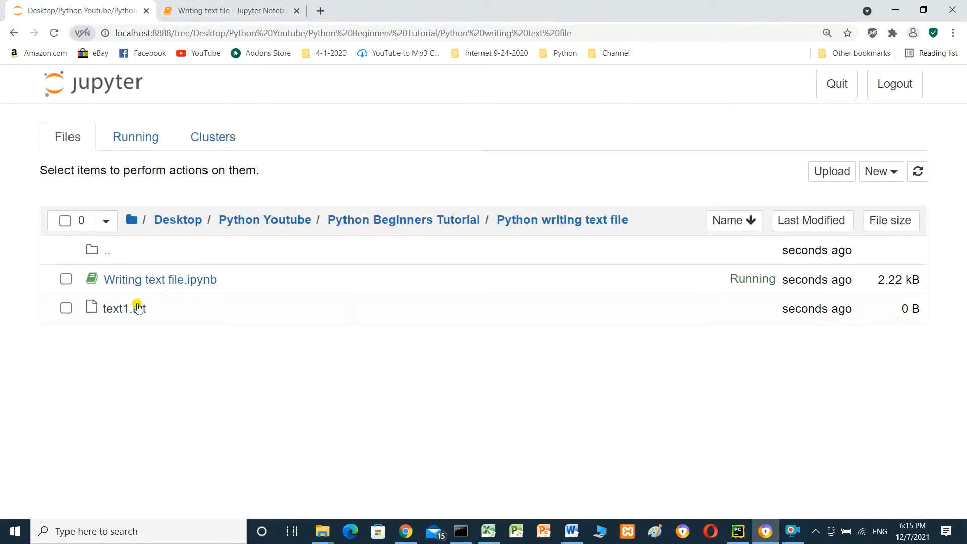
left_click(228, 10)
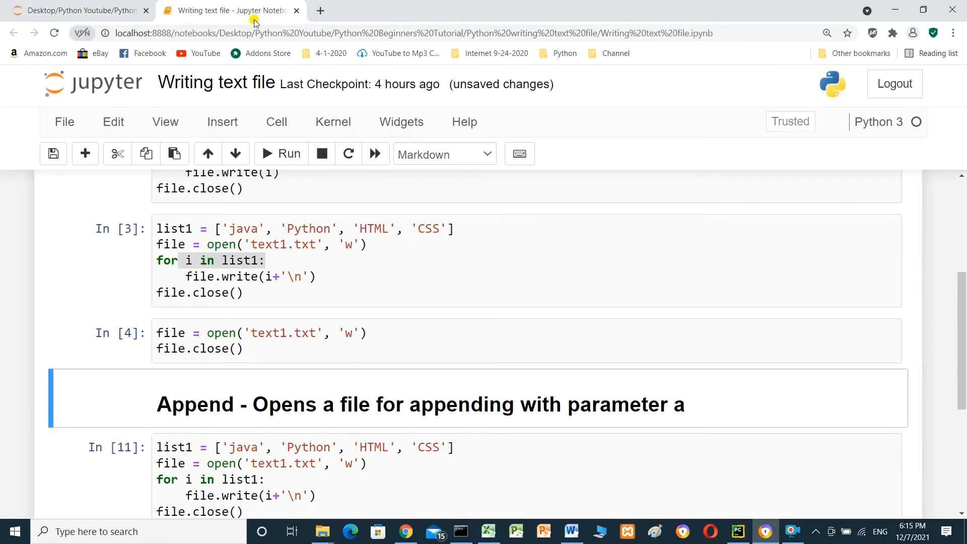
- Run the list-writing cell under the Append heading so text1.txt holds the four lines again (25 B)
scroll("down", 3)
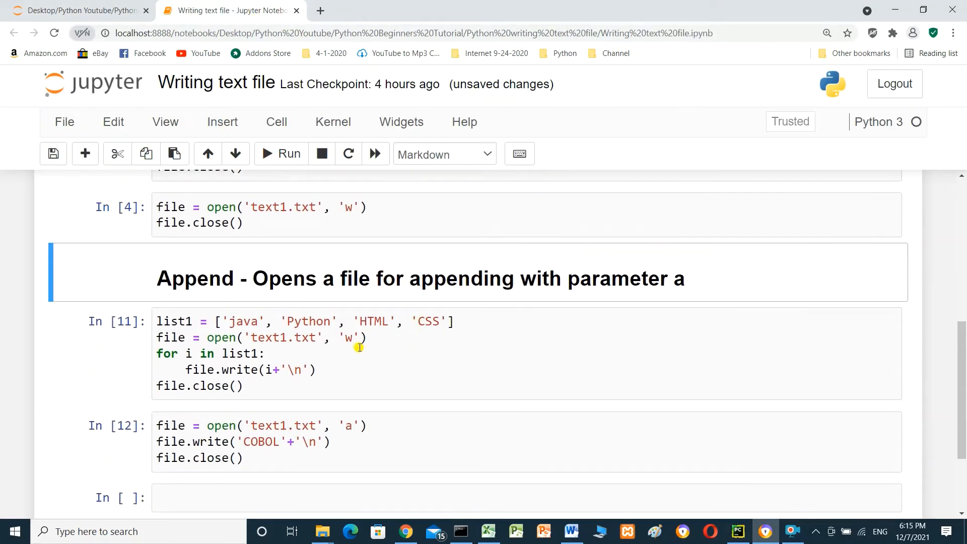
mouse_move(326, 349)
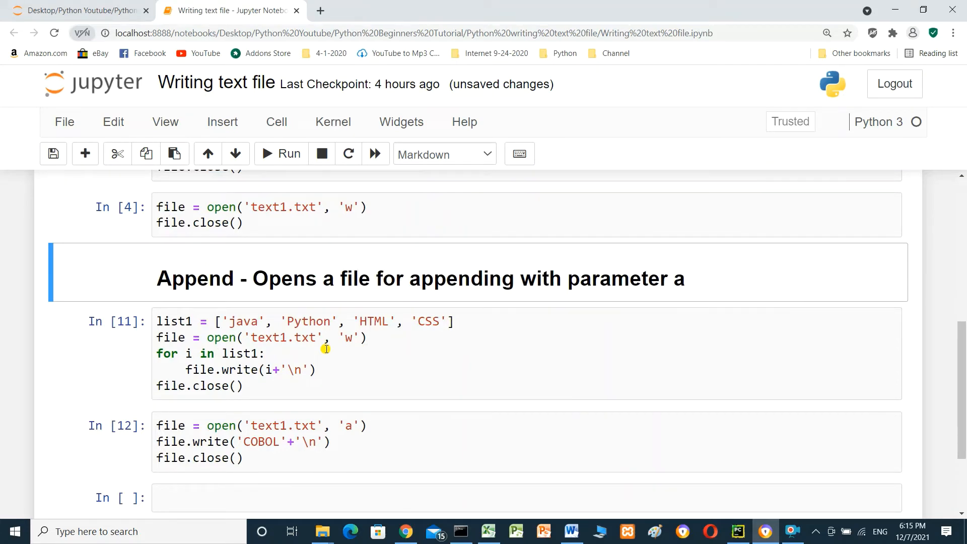
mouse_move(119, 363)
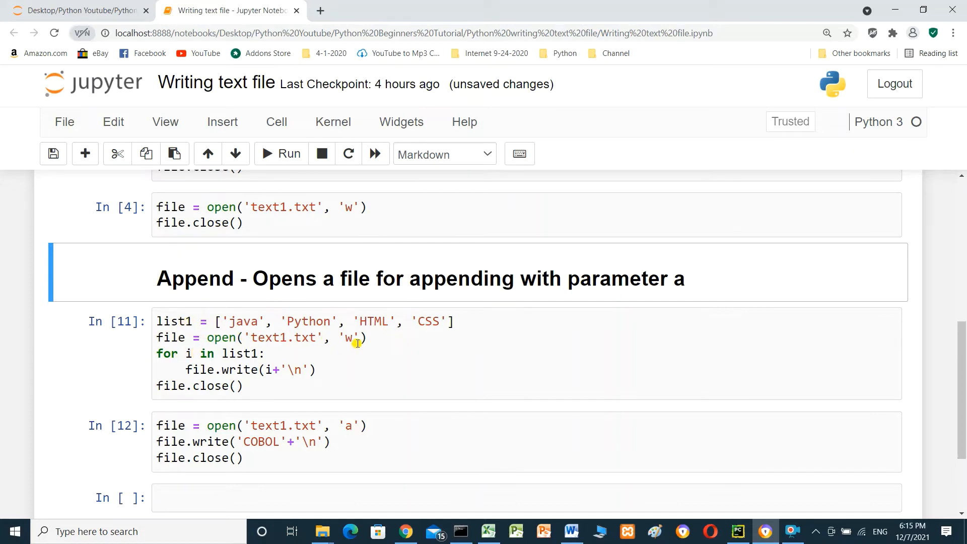
mouse_move(319, 379)
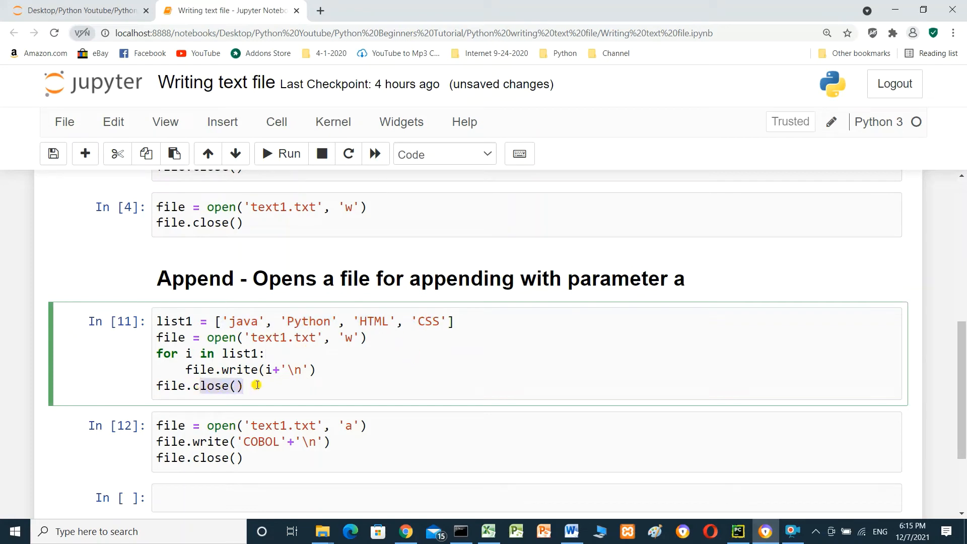
left_click(282, 154)
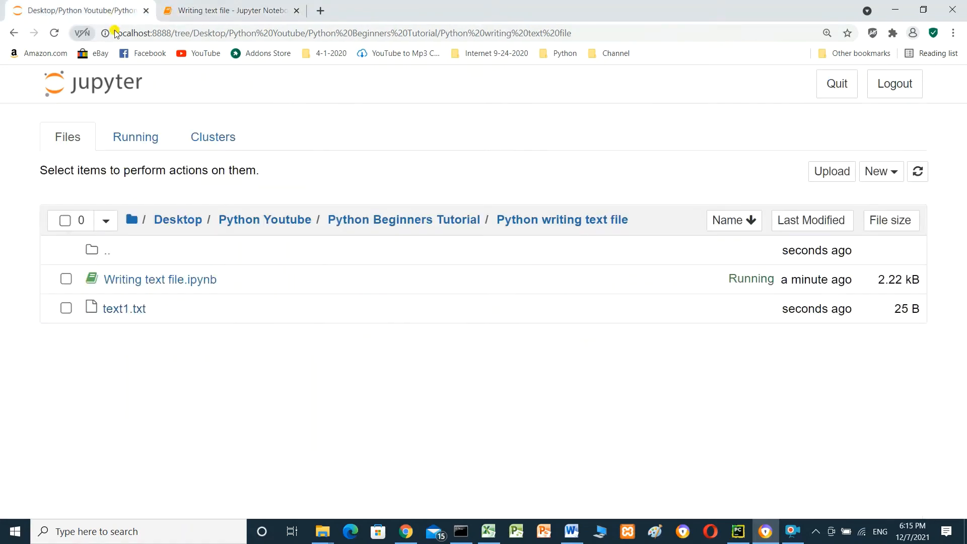
left_click(123, 308)
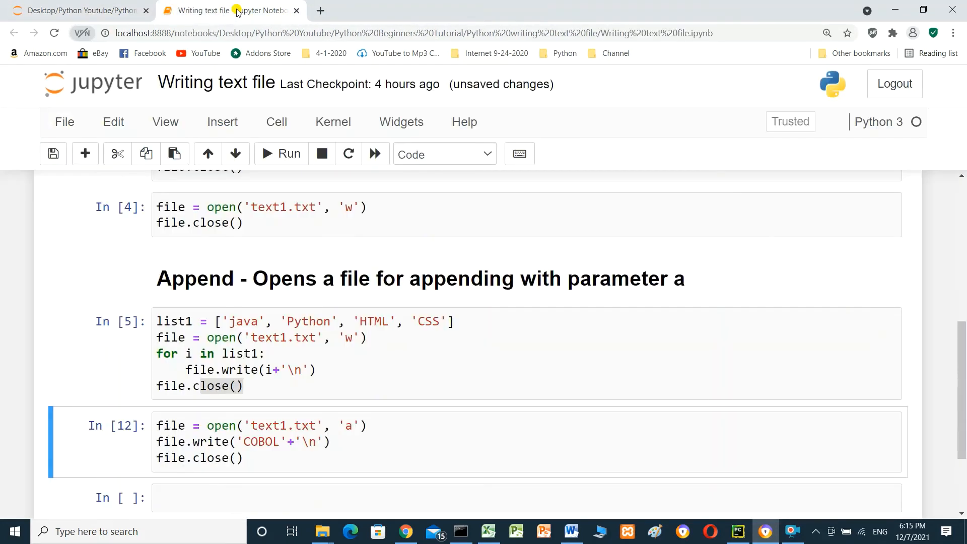
- Run the mode 'a' cell appending COBOL to text1.txt and view the file at 32 B
scroll("down", 3)
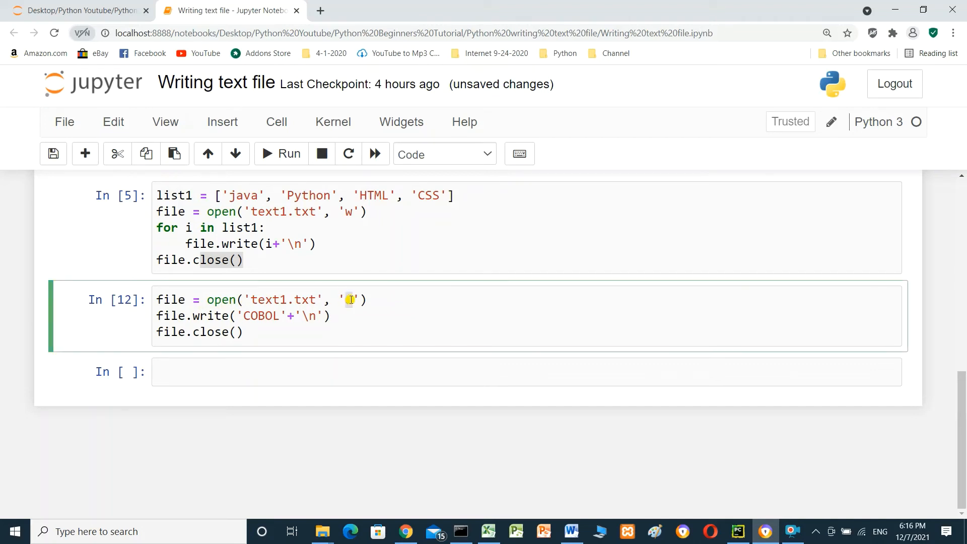
type("a")
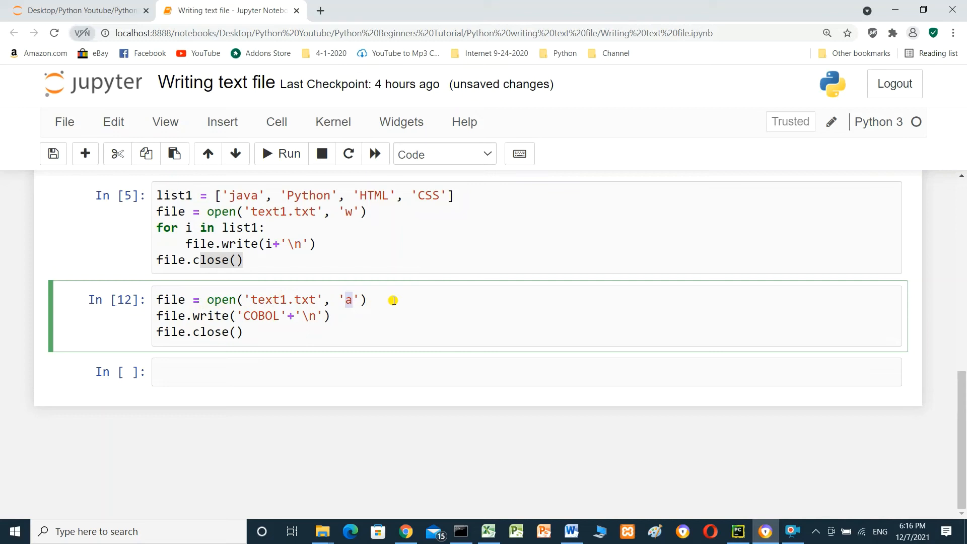
mouse_move(192, 319)
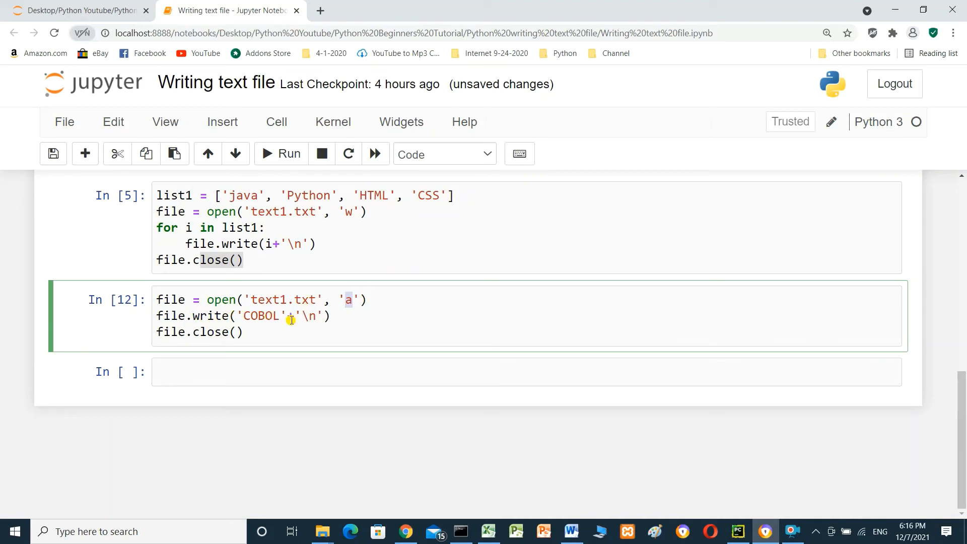
mouse_move(219, 324)
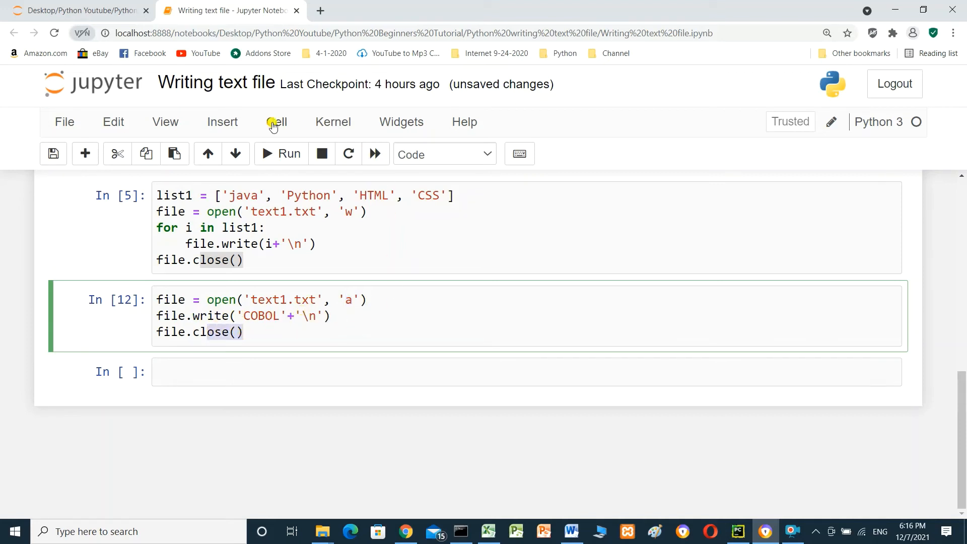
left_click(281, 153)
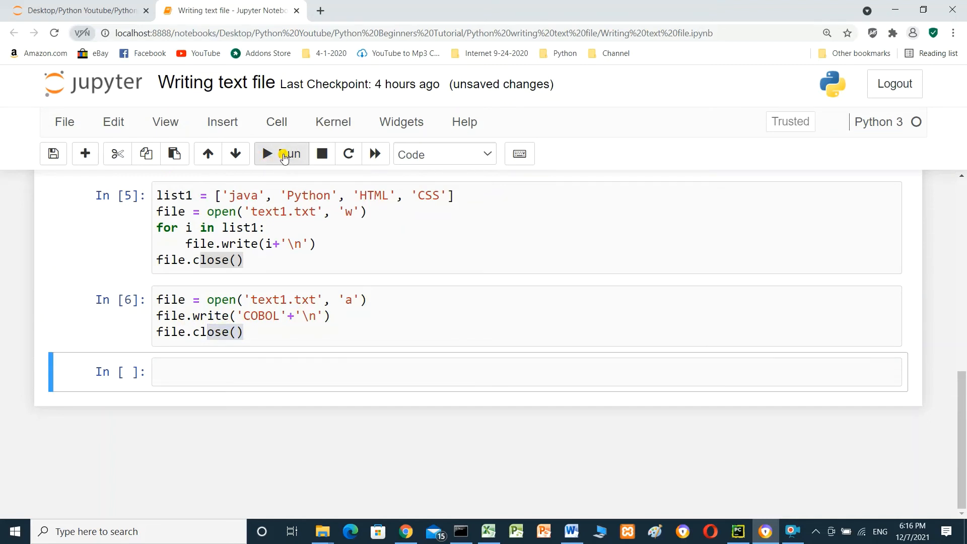
left_click(73, 10)
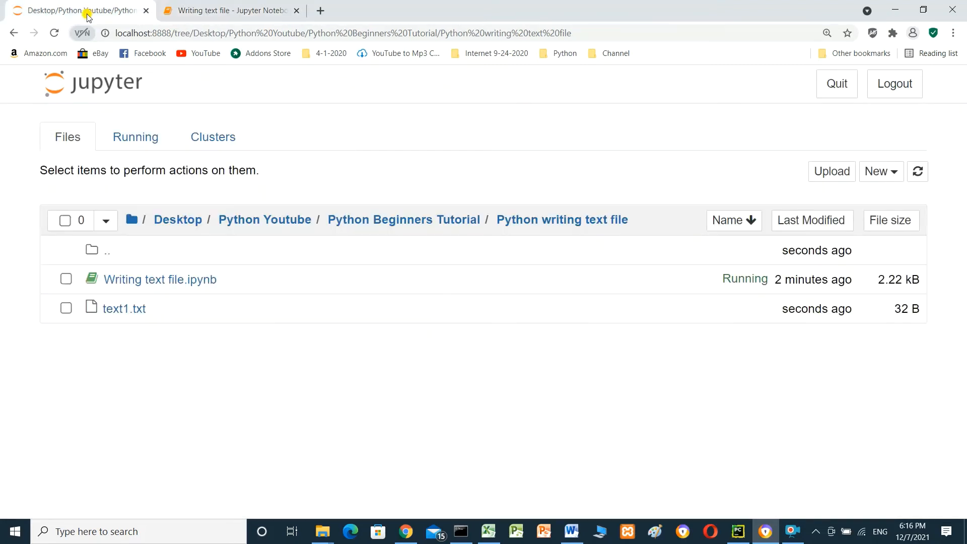
- Open text1.txt showing java, Python, HTML, CSS and COBOL on separate lines, highlighting COBOL
left_click(124, 308)
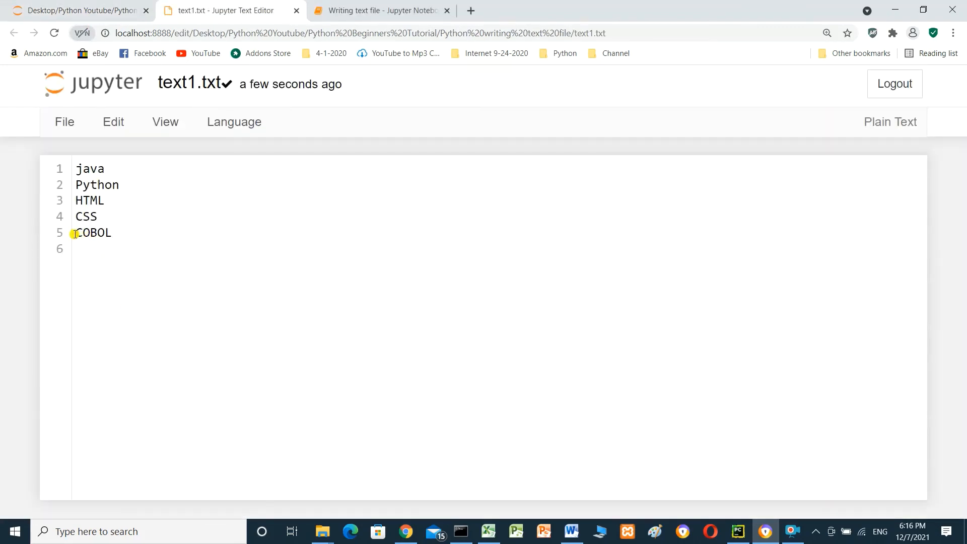
double_click(93, 233)
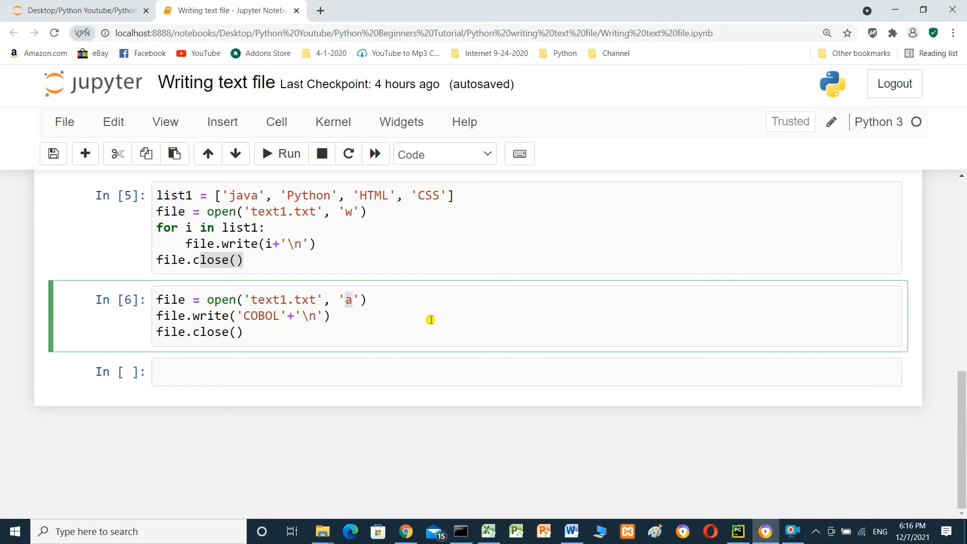
scroll("up", 3)
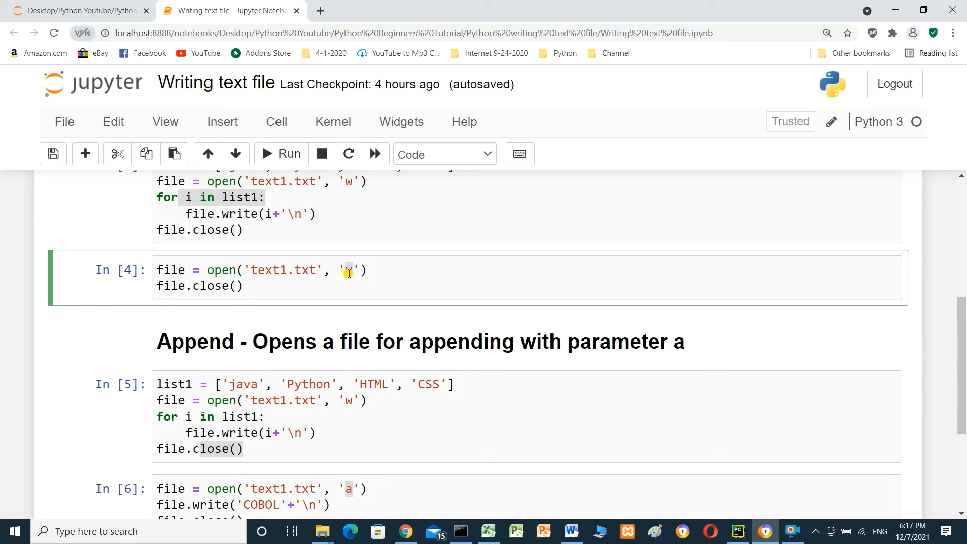
scroll("down", 3)
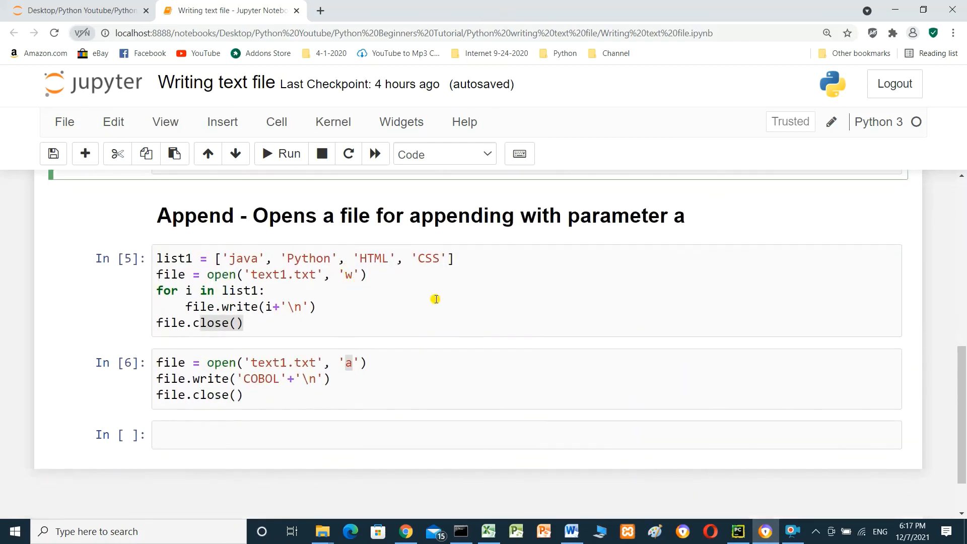